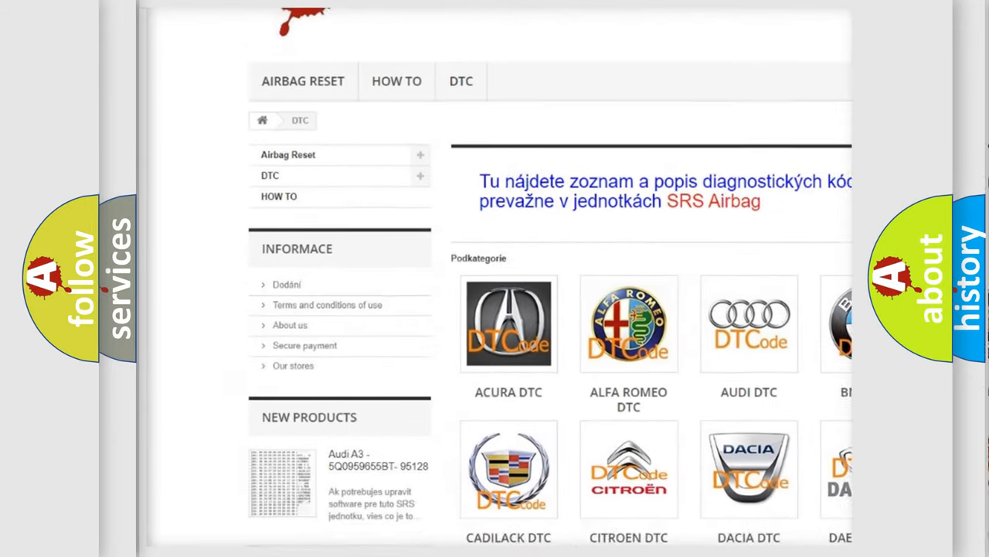
pyautogui.scroll(-3)
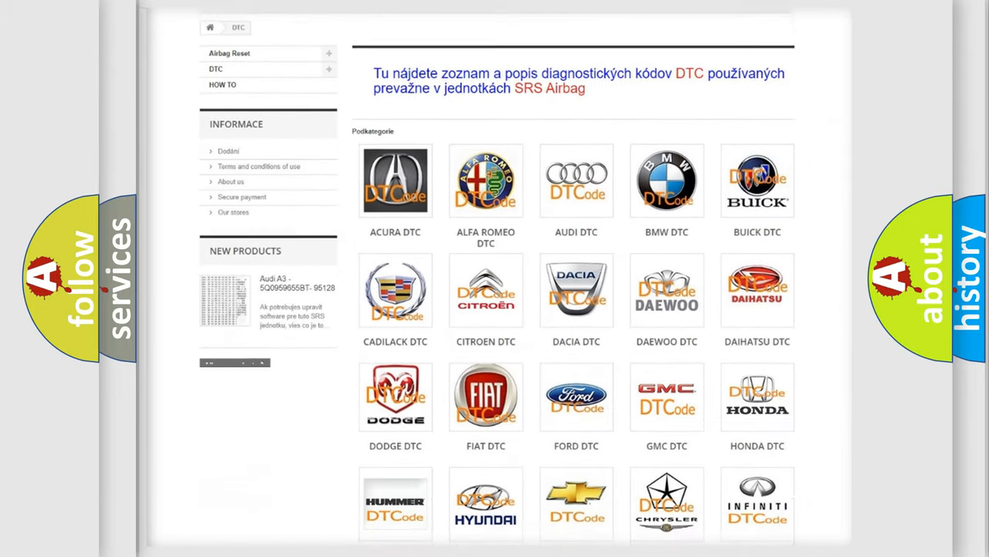
pyautogui.scroll(-3)
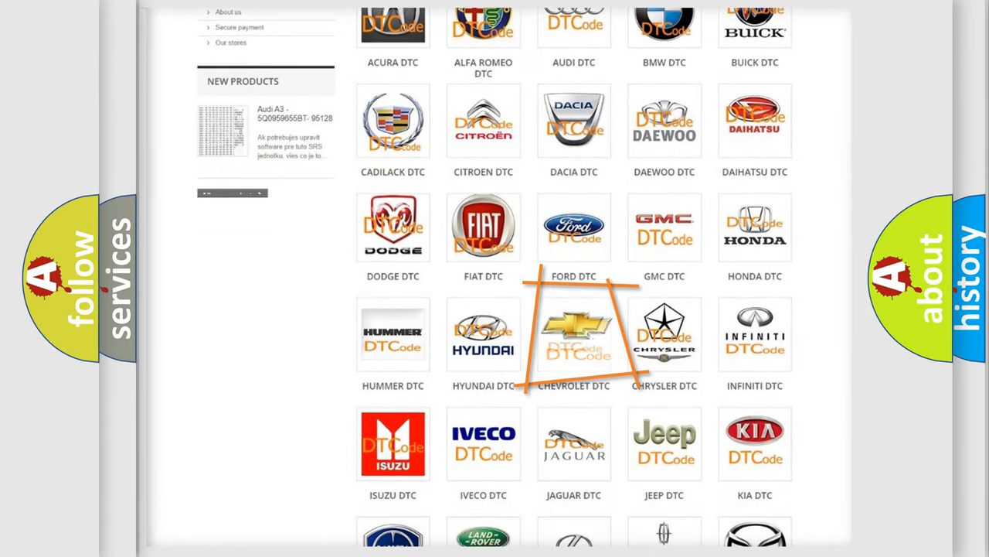